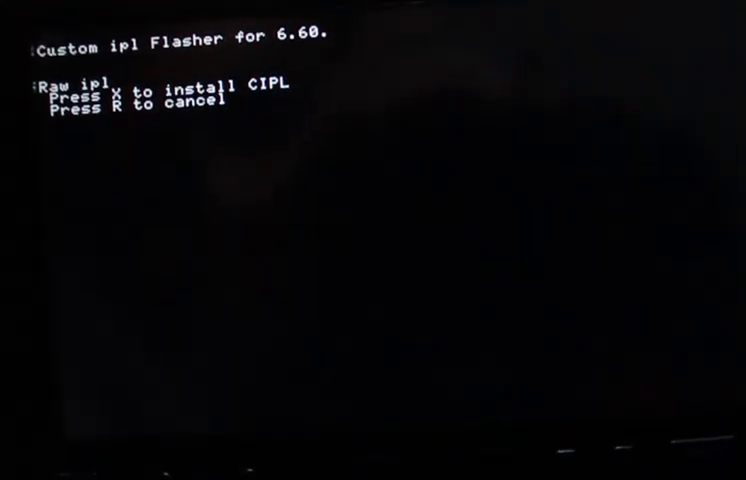
Install the custom IPL so flashing completes and the PSP restarts in 5 seconds
key(x)
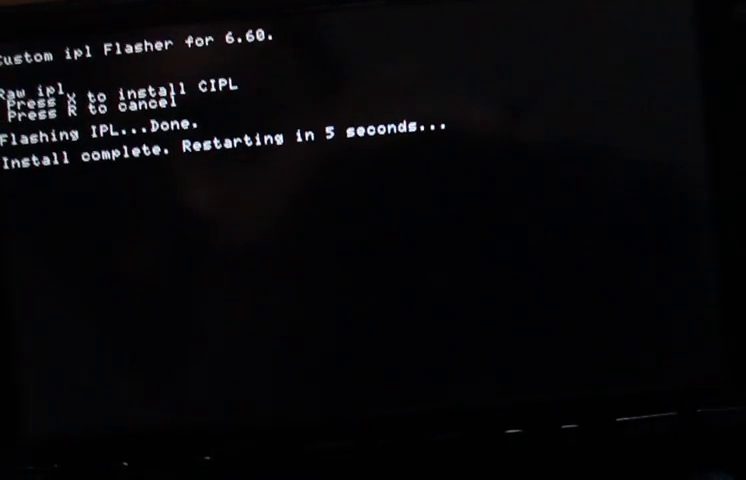